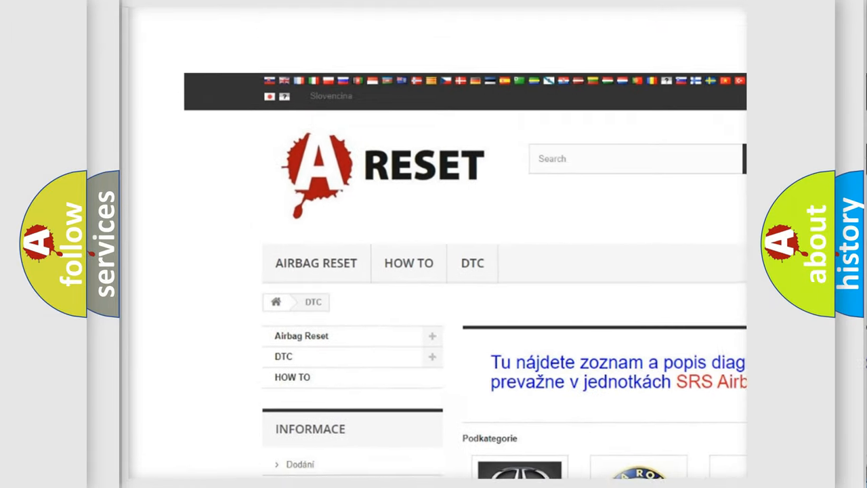
Step: Choose Lincoln from the DTC brand grid and browse down its trouble-code table
{"action": "scroll", "scroll_direction": "down", "scroll_amount": 3}
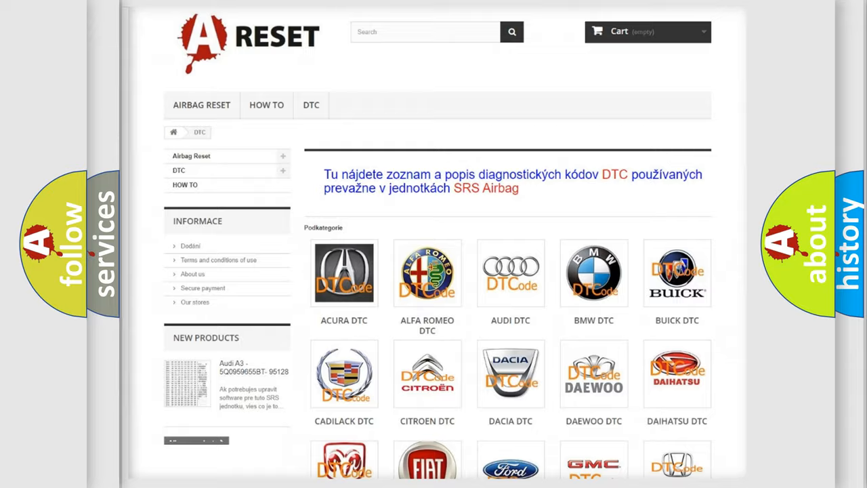
{"action": "scroll", "scroll_direction": "down", "scroll_amount": 3}
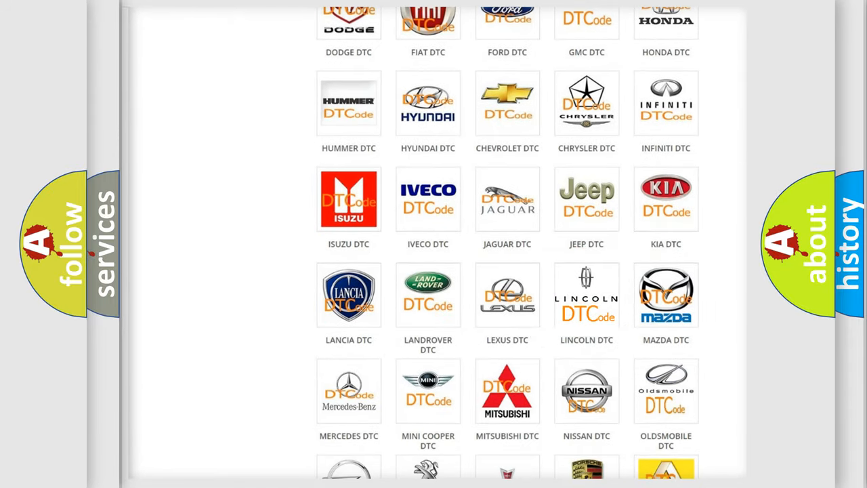
{"action": "left_click", "coordinate": [587, 295]}
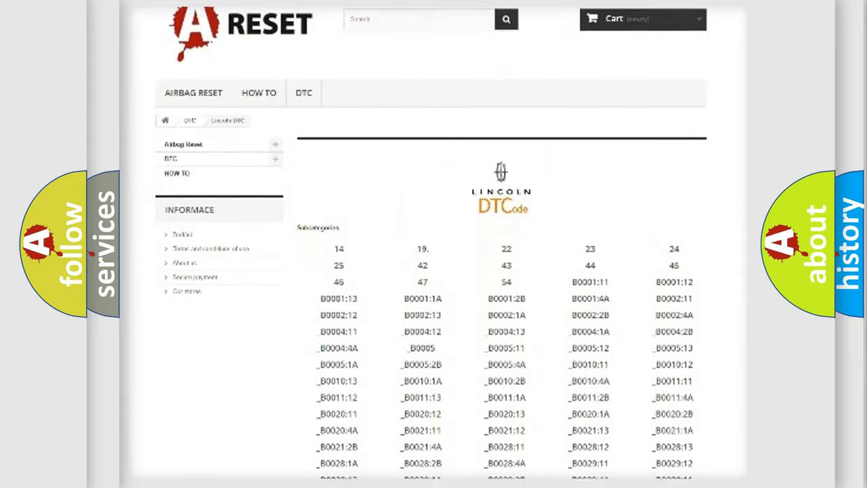
{"action": "scroll", "scroll_direction": "down", "scroll_amount": 3}
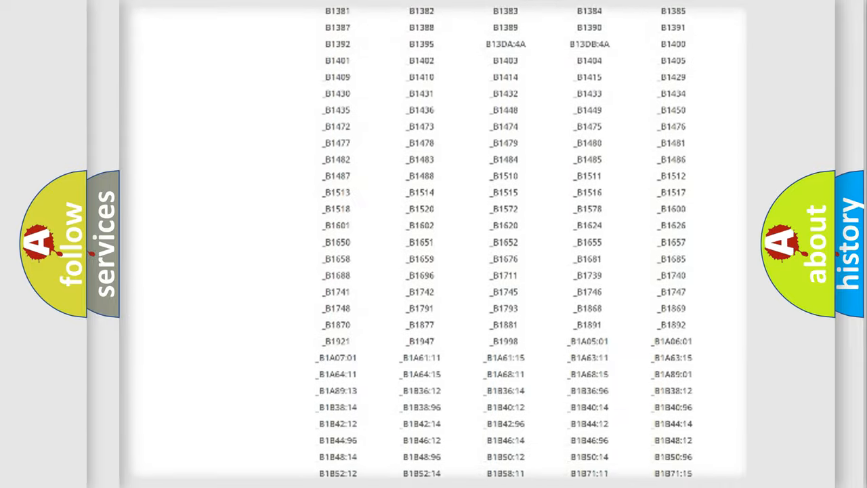